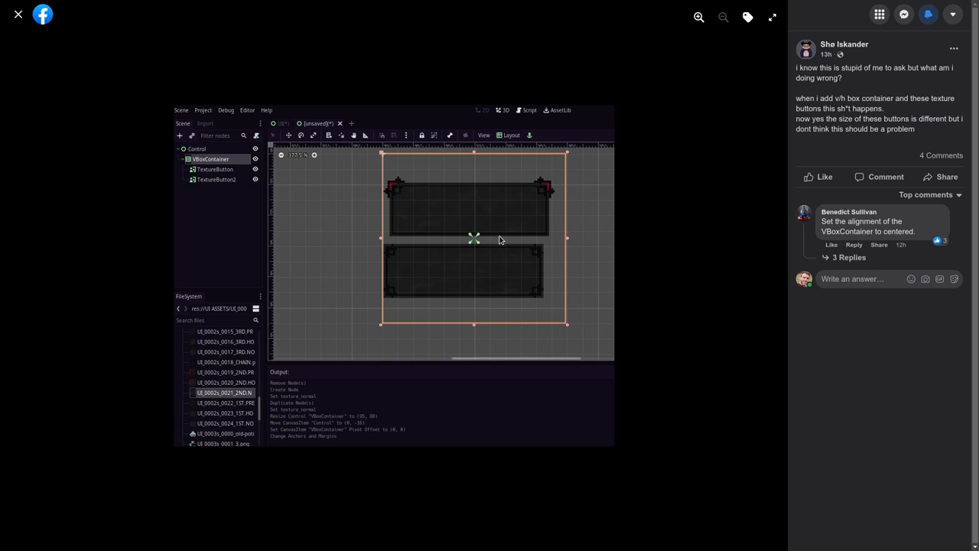
{"action": "mouse_move", "coordinate": [498, 238]}
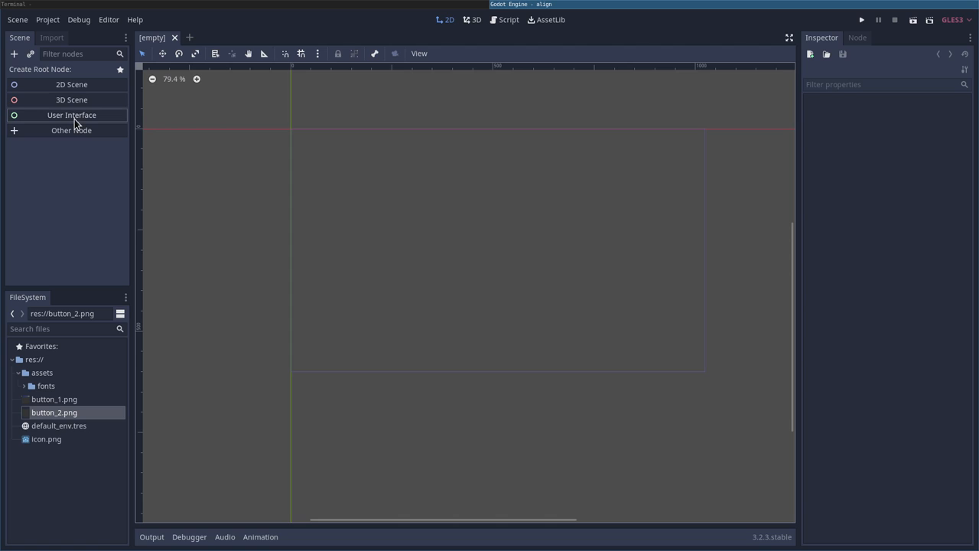
Step: Create a Control root and add a VBoxContainer child with the Full Rect layout
{"action": "left_click", "coordinate": [71, 114]}
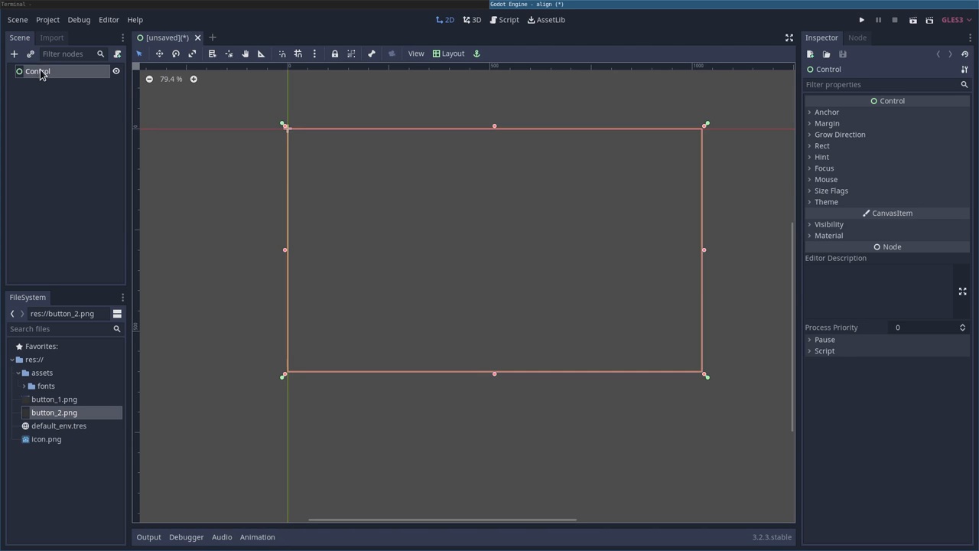
{"action": "right_click", "coordinate": [37, 71]}
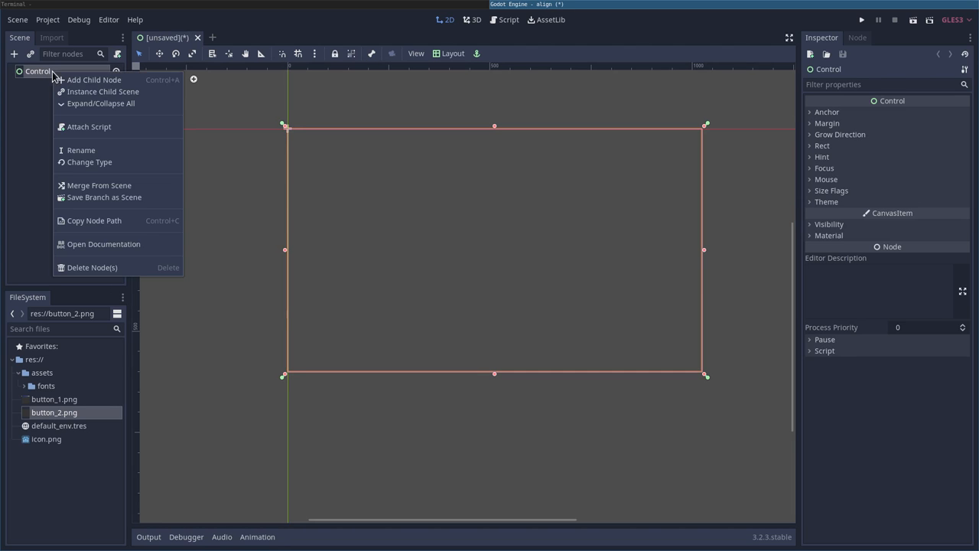
{"action": "left_click", "coordinate": [94, 80]}
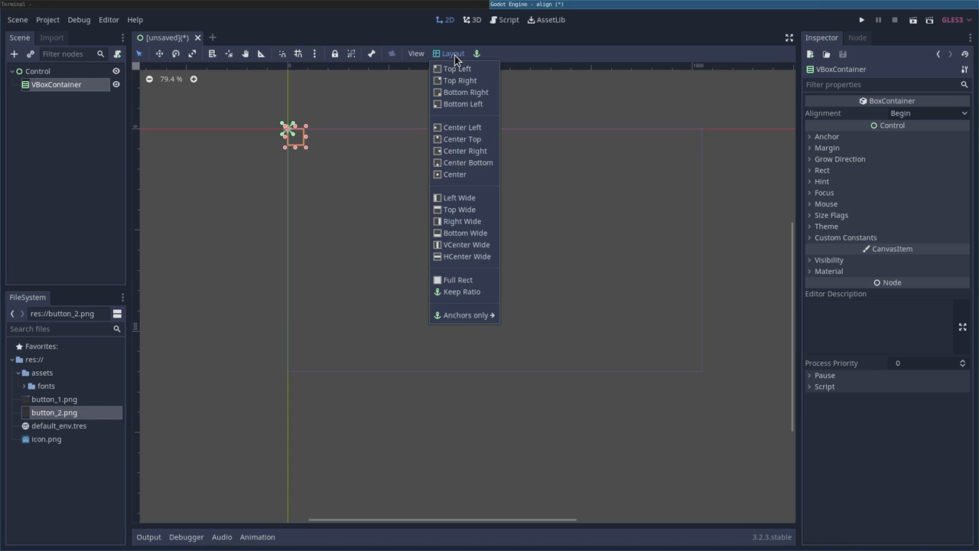
{"action": "left_click", "coordinate": [457, 279]}
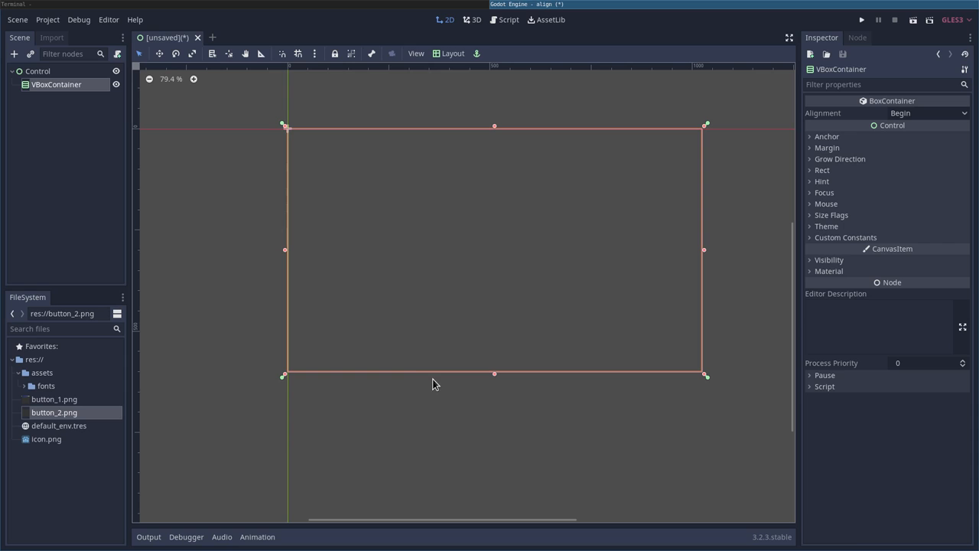
{"action": "right_click", "coordinate": [56, 84]}
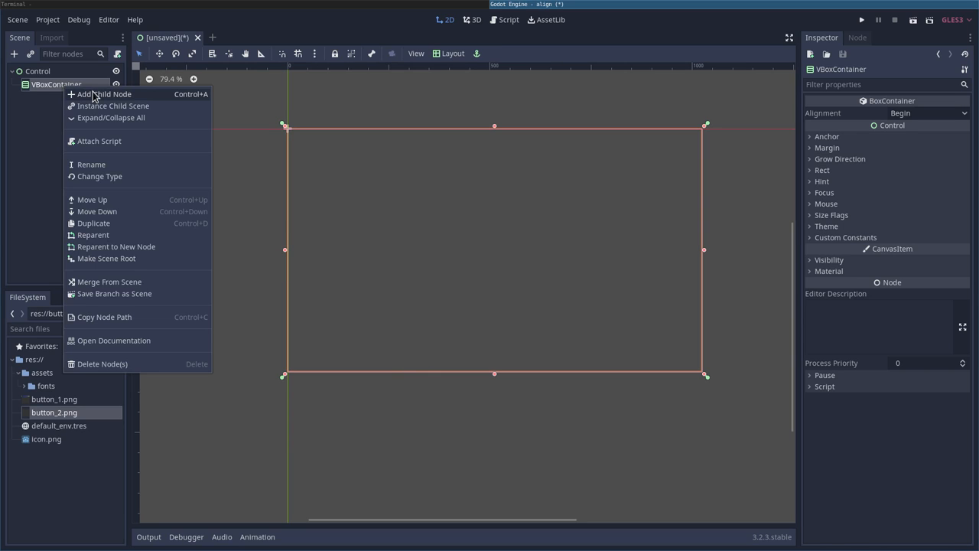
Step: Add two TextureButtons under the VBoxContainer, with button_1.png and button_2.png as Normal textures
{"action": "left_click", "coordinate": [105, 94]}
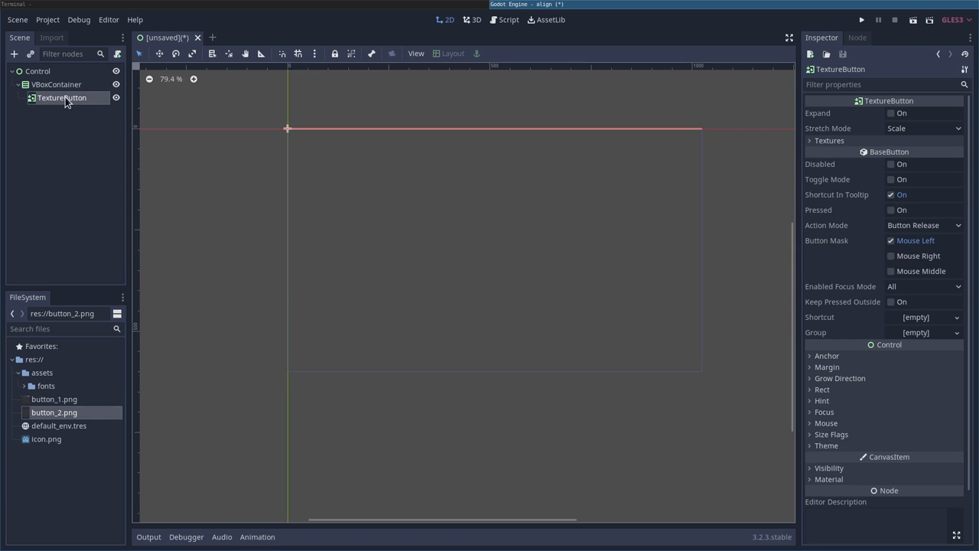
{"action": "mouse_move", "coordinate": [65, 121]}
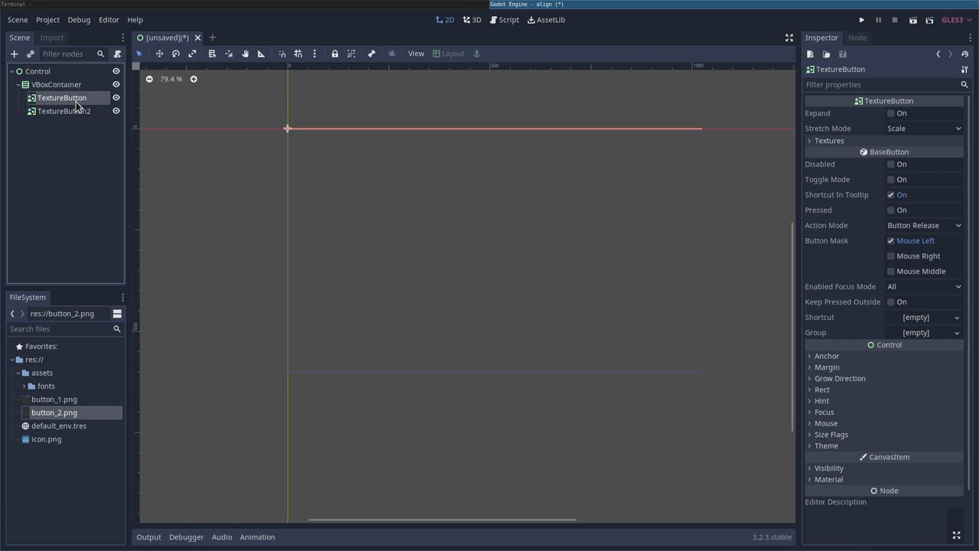
{"action": "left_click", "coordinate": [809, 141]}
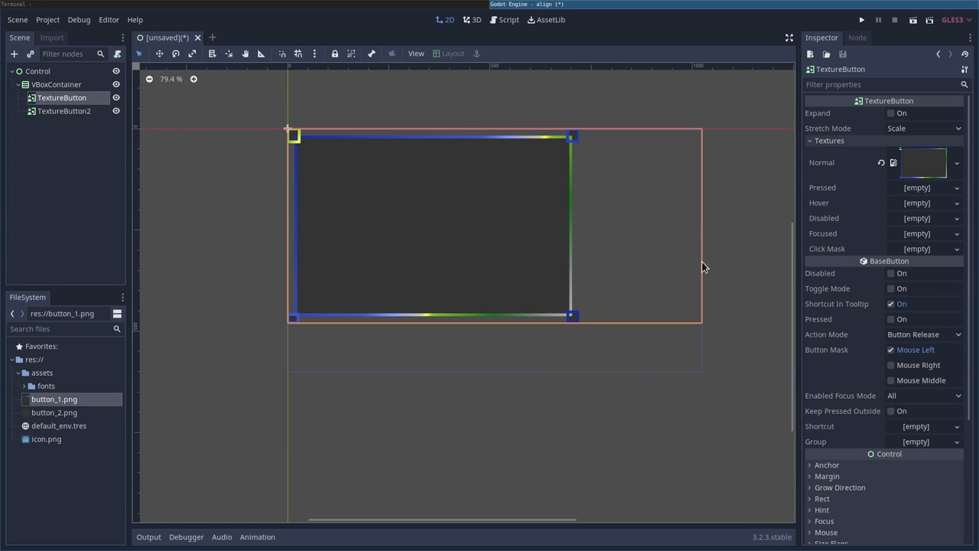
{"action": "left_click", "coordinate": [63, 111]}
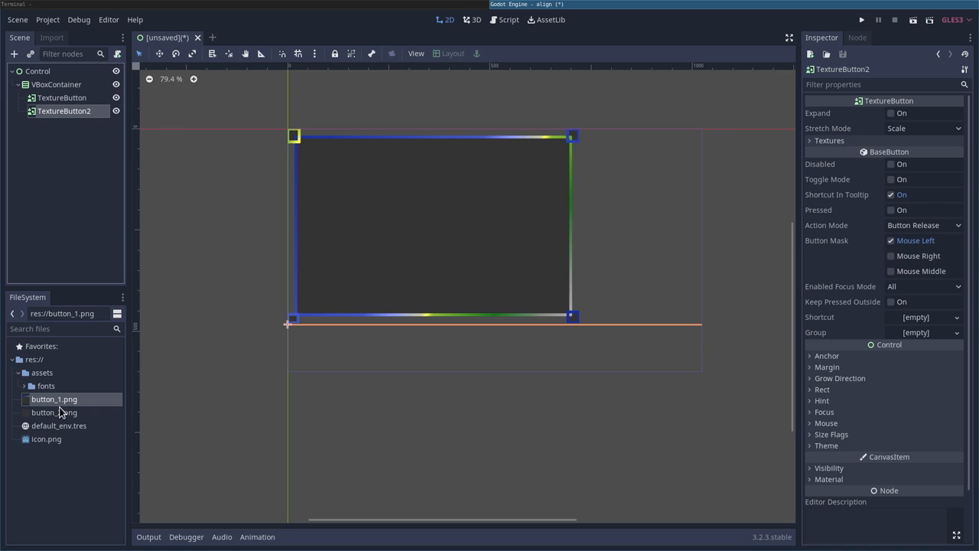
{"action": "left_click", "coordinate": [55, 412]}
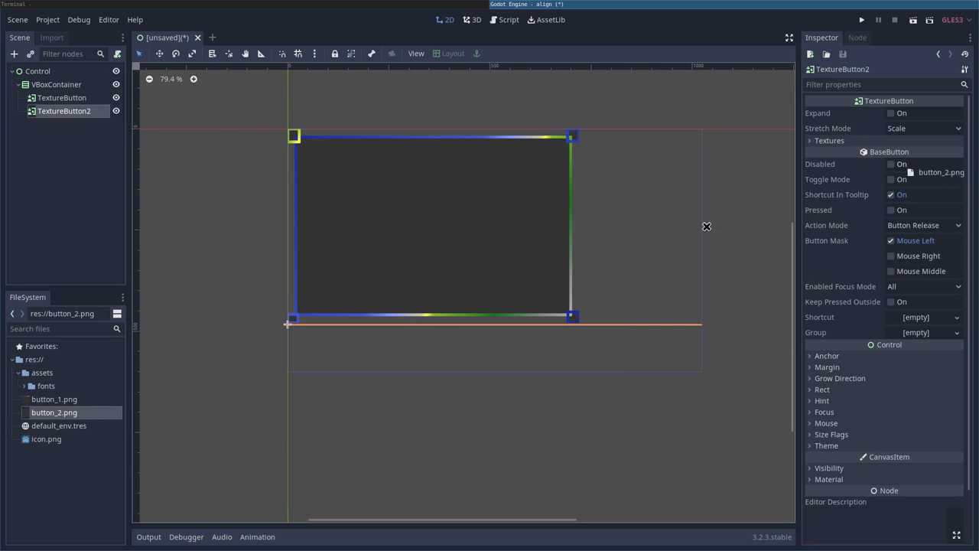
{"action": "left_click", "coordinate": [830, 140]}
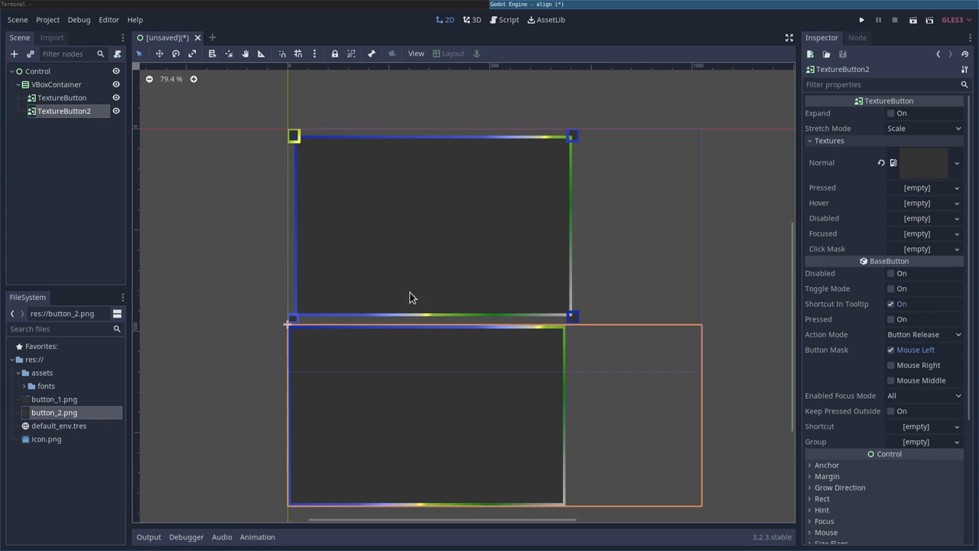
{"action": "mouse_move", "coordinate": [329, 350]}
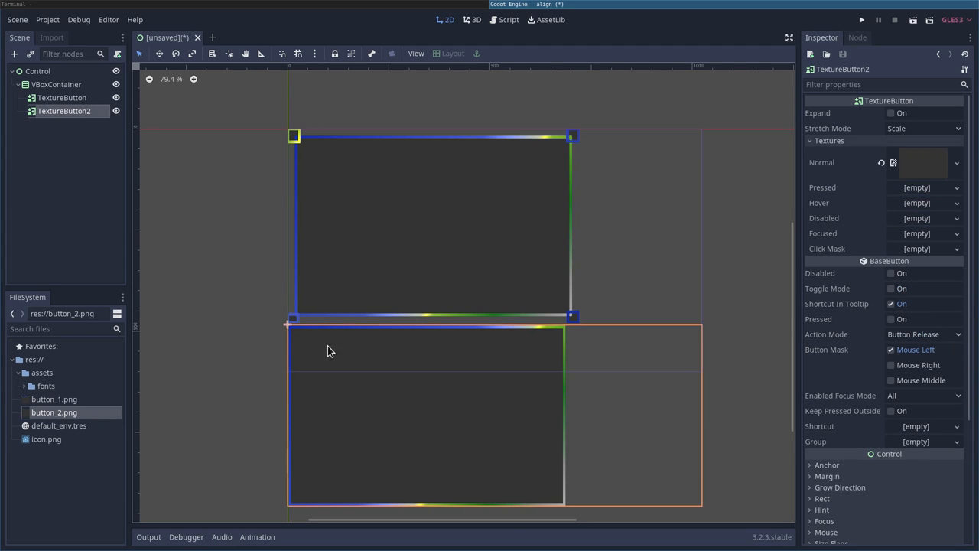
{"action": "mouse_move", "coordinate": [458, 264]}
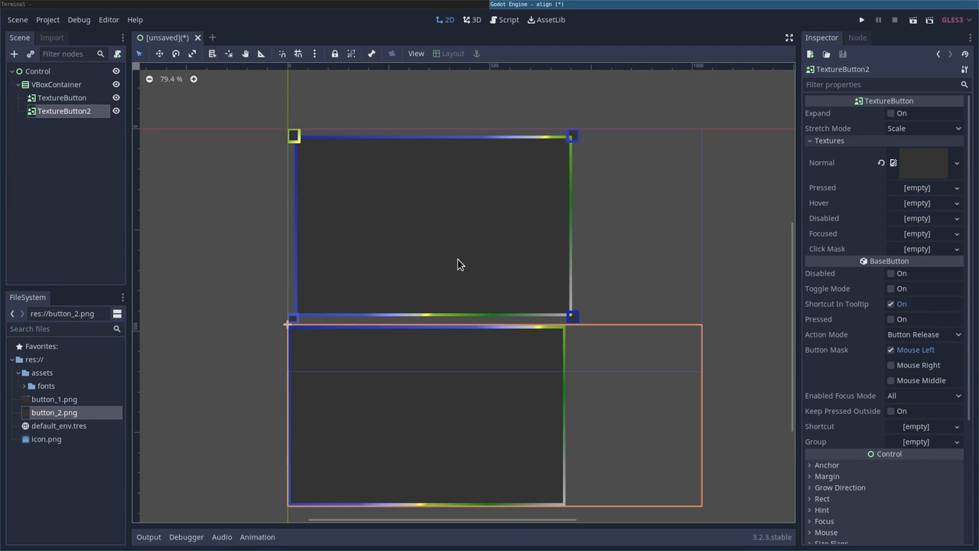
Step: Change the VBoxContainer's Alignment from Begin to Center
{"action": "left_click", "coordinate": [61, 98]}
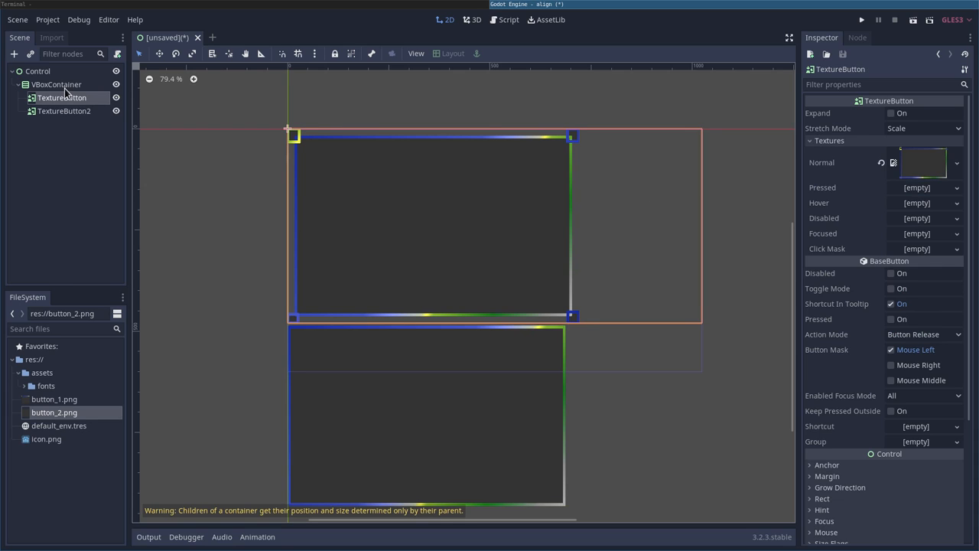
{"action": "left_click", "coordinate": [56, 84]}
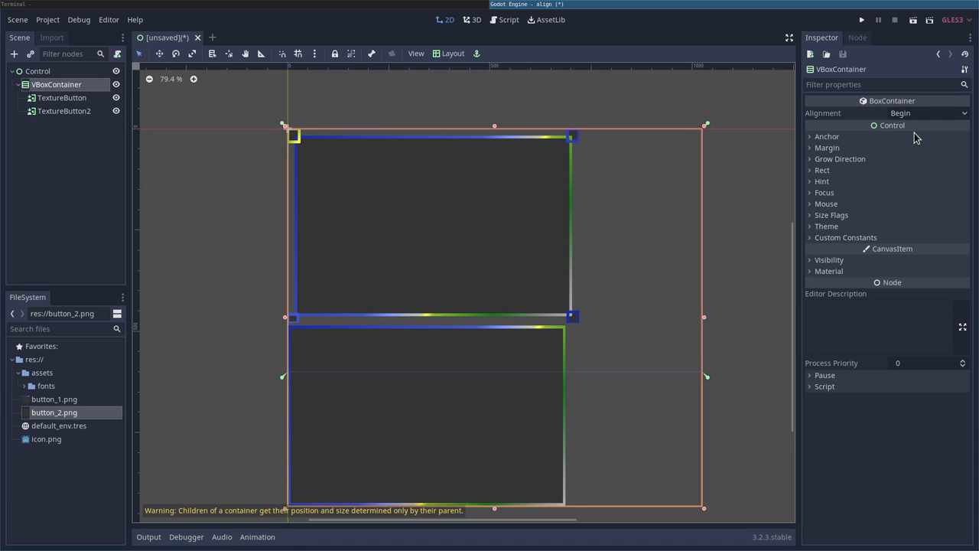
{"action": "left_click", "coordinate": [900, 113]}
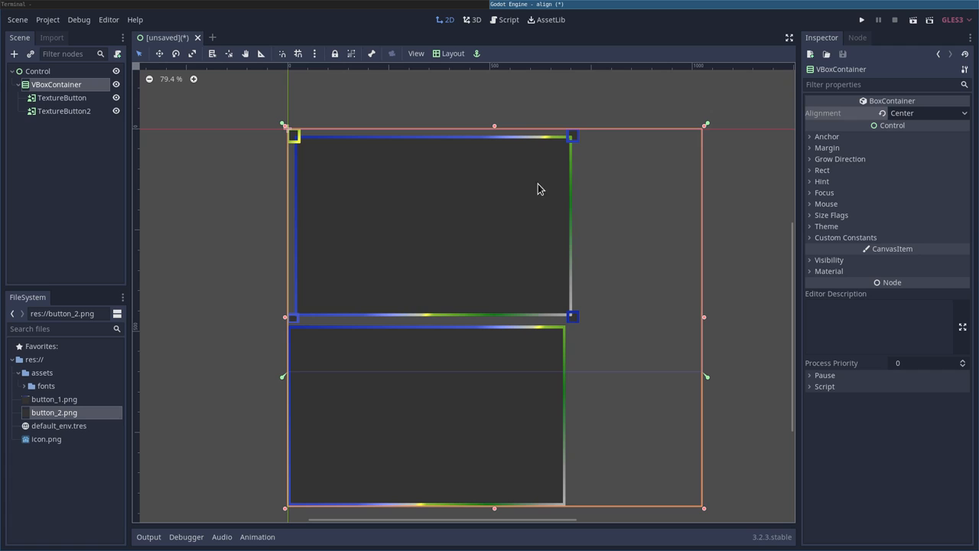
{"action": "mouse_move", "coordinate": [342, 161]}
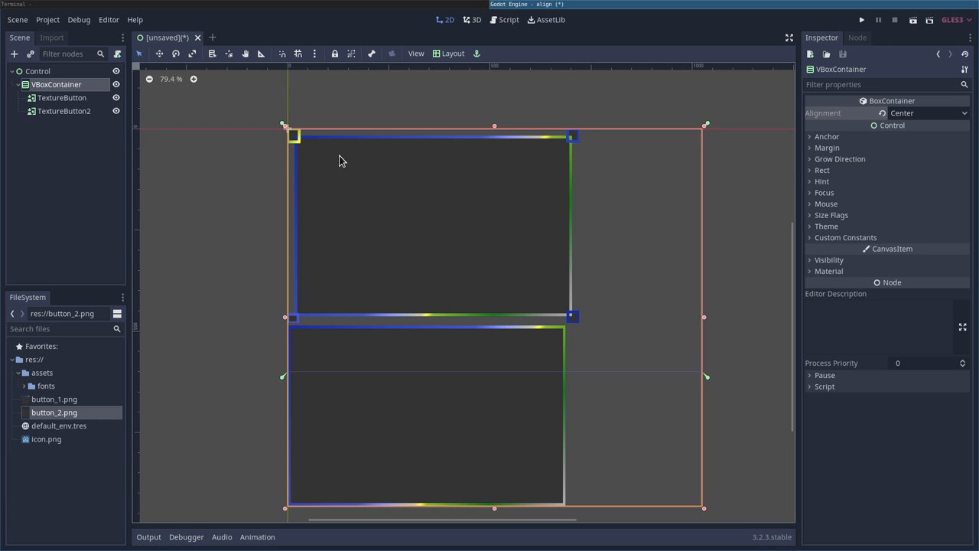
{"action": "mouse_move", "coordinate": [61, 98]}
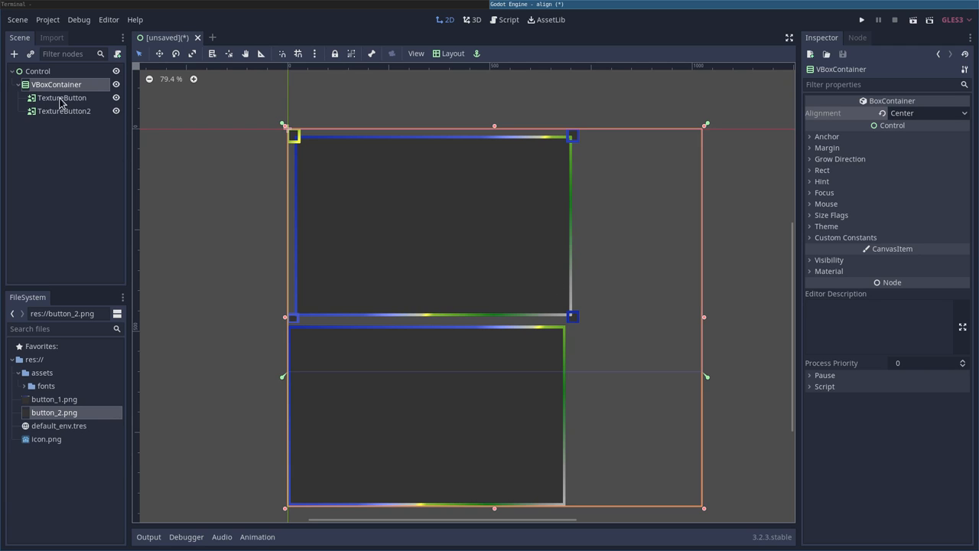
{"action": "left_click", "coordinate": [62, 98]}
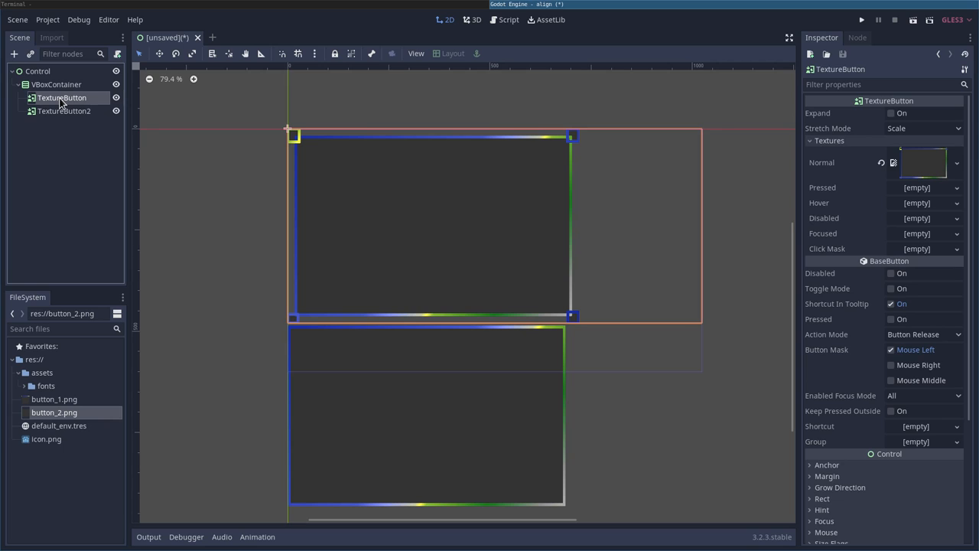
Step: Switch the first TextureButton's horizontal size flag from Fill to Shrink Center
{"action": "scroll", "scroll_direction": "down", "scroll_amount": 3}
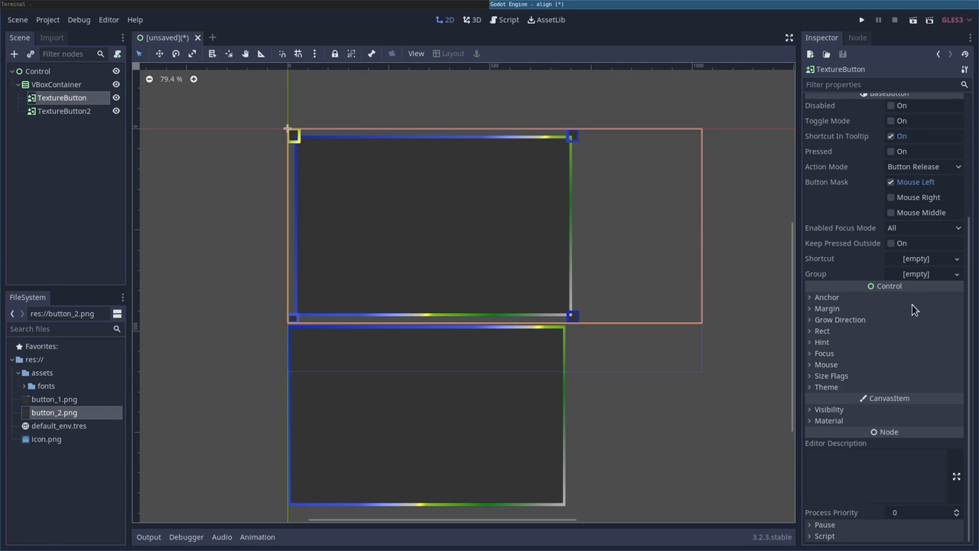
{"action": "left_click", "coordinate": [831, 376]}
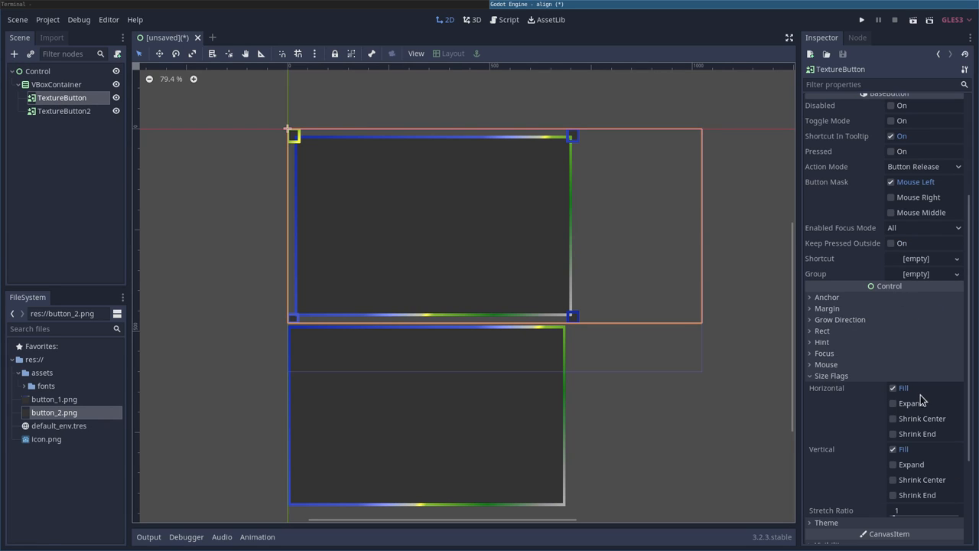
{"action": "left_click", "coordinate": [892, 388]}
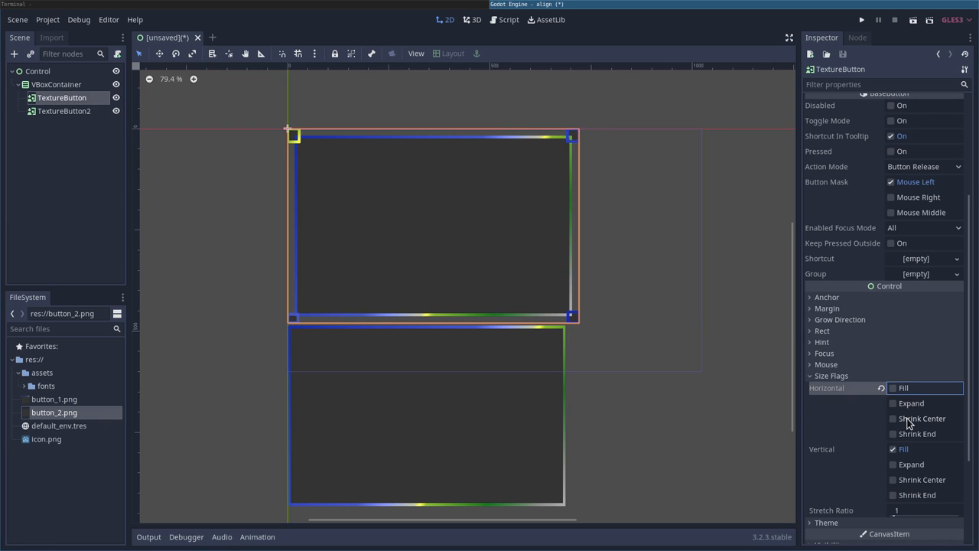
{"action": "left_click", "coordinate": [64, 111]}
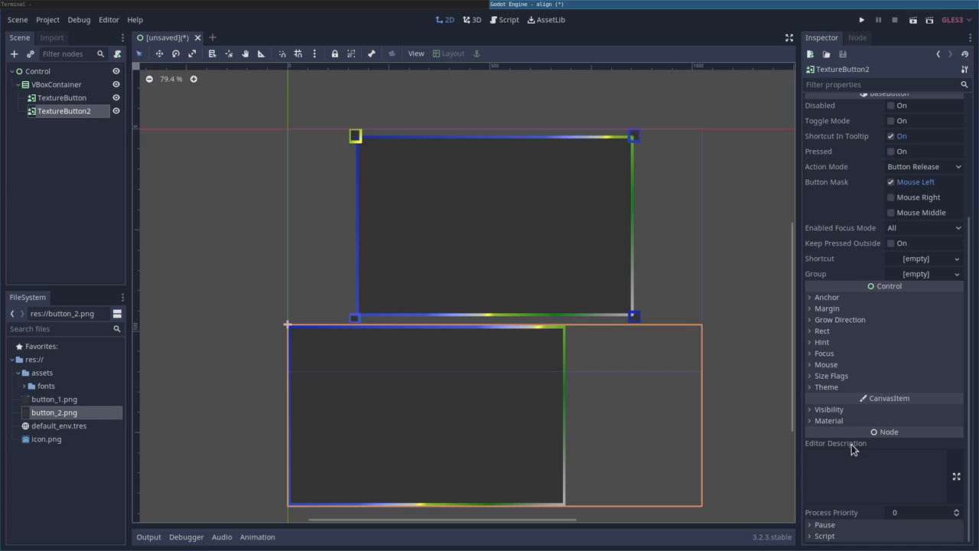
Step: Switch TextureButton2's horizontal size flag from Fill to Shrink Center
{"action": "left_click", "coordinate": [831, 376]}
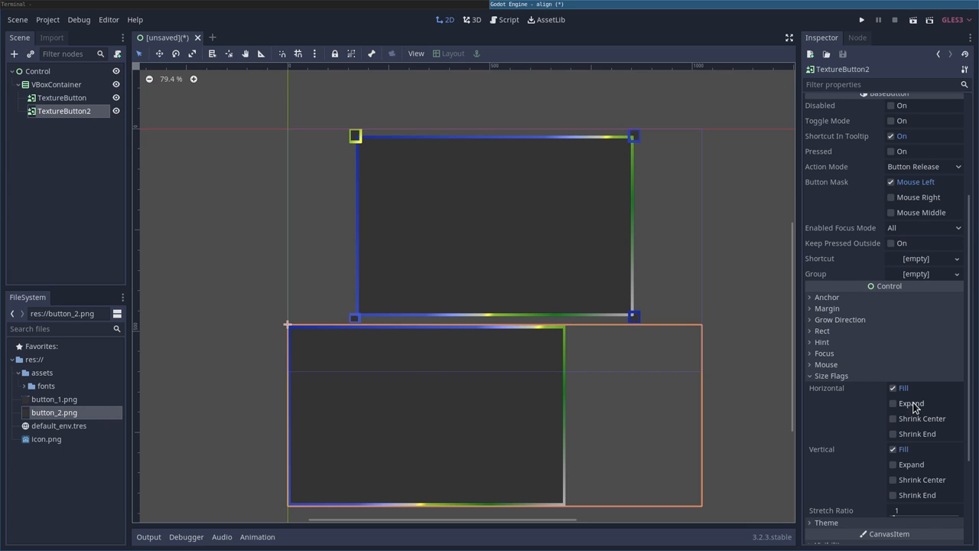
{"action": "left_click", "coordinate": [892, 388]}
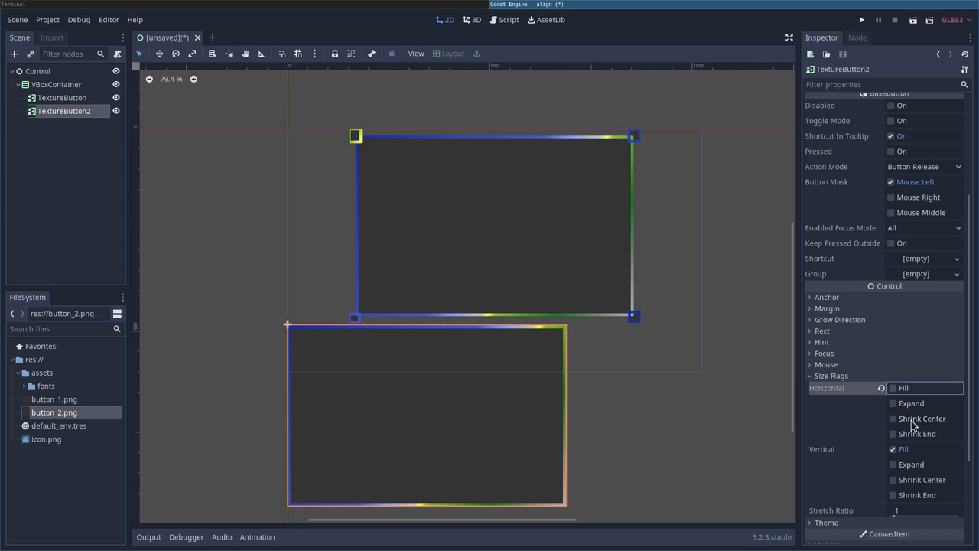
{"action": "left_click", "coordinate": [922, 418]}
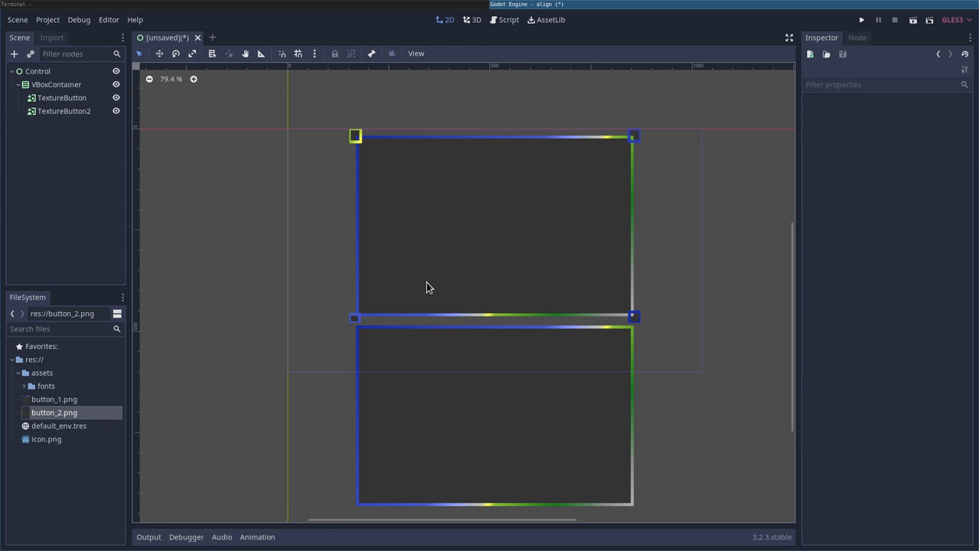
{"action": "mouse_move", "coordinate": [718, 403]}
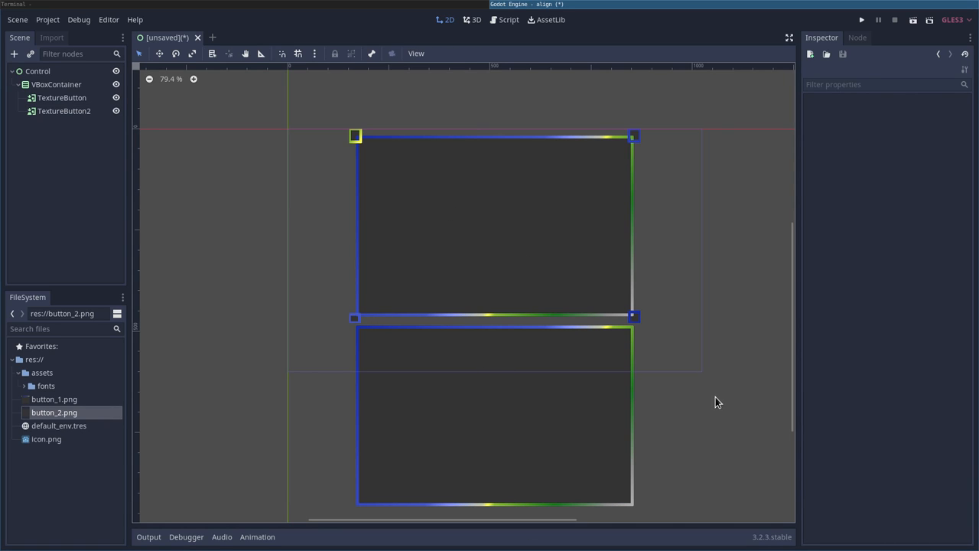